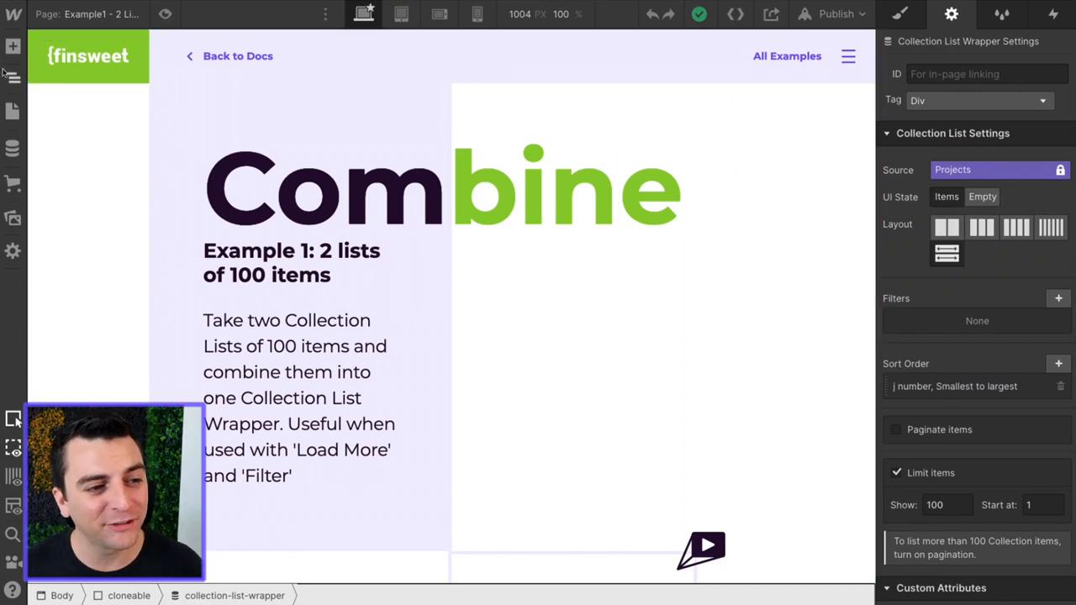
Step: Reveal the cloneable div's two collection-list-wrapper elements in the Navigator
{"action": "left_click", "coordinate": [13, 77]}
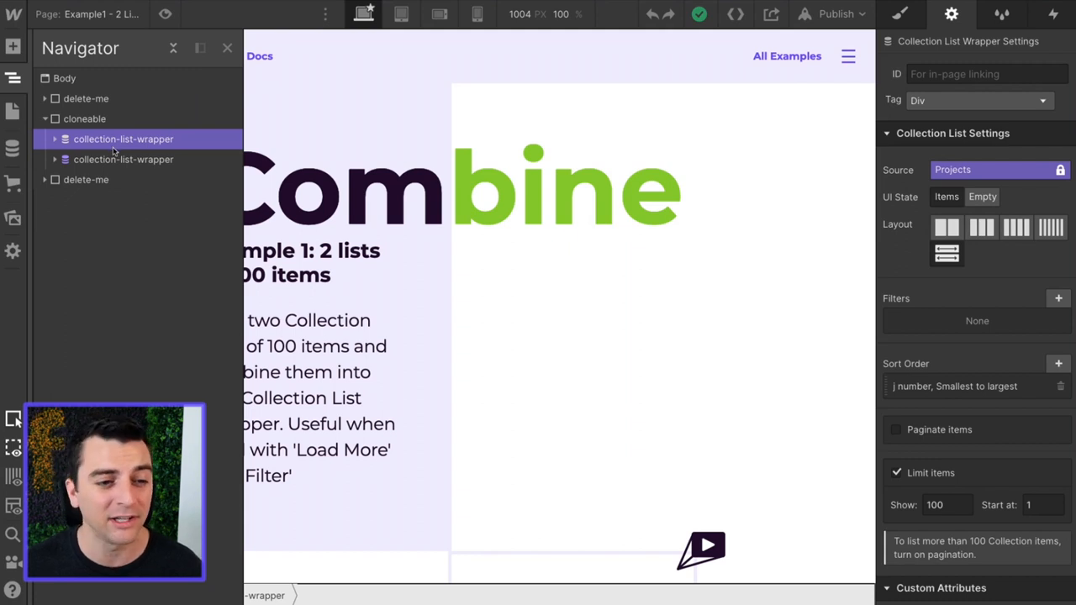
{"action": "mouse_move", "coordinate": [1051, 436]}
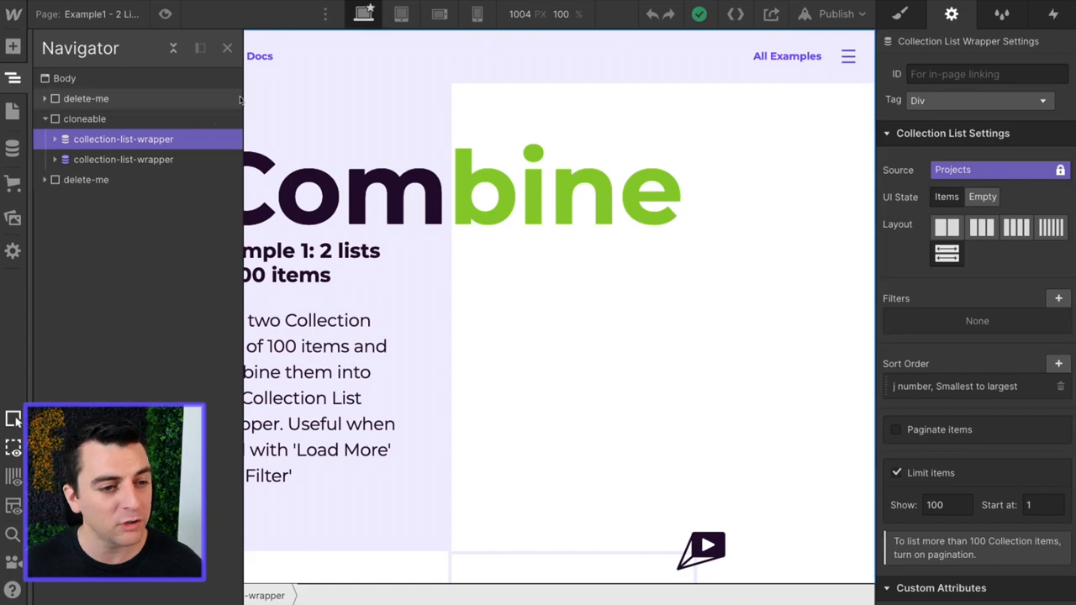
{"action": "left_click", "coordinate": [122, 158]}
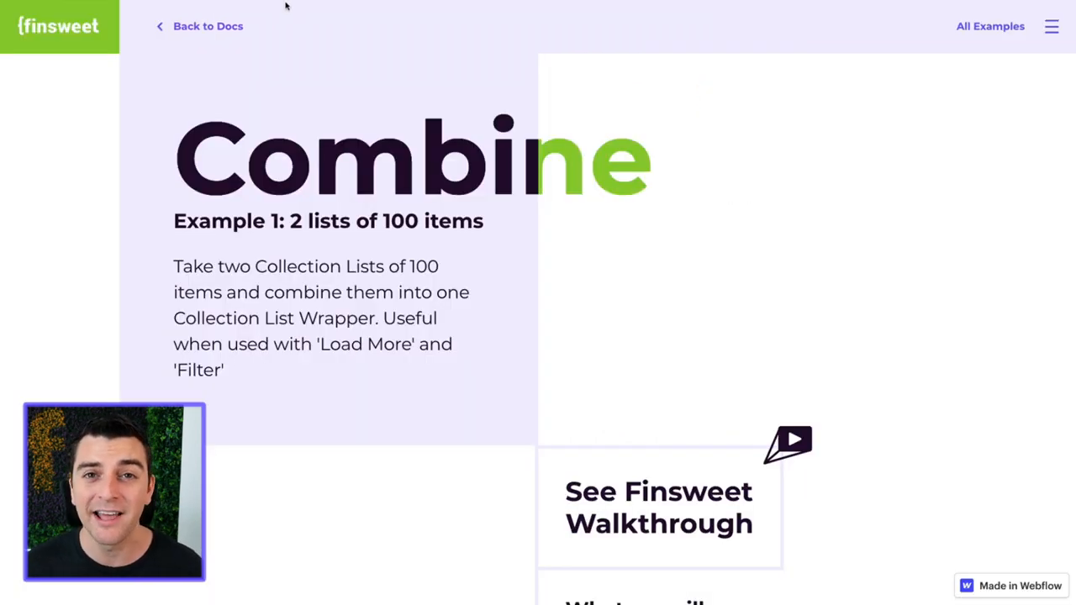
Step: Scroll the Example 1 grid past Project 100 into 101–105 and bring up the developer tools
{"action": "scroll", "scroll_direction": "down", "scroll_amount": 3}
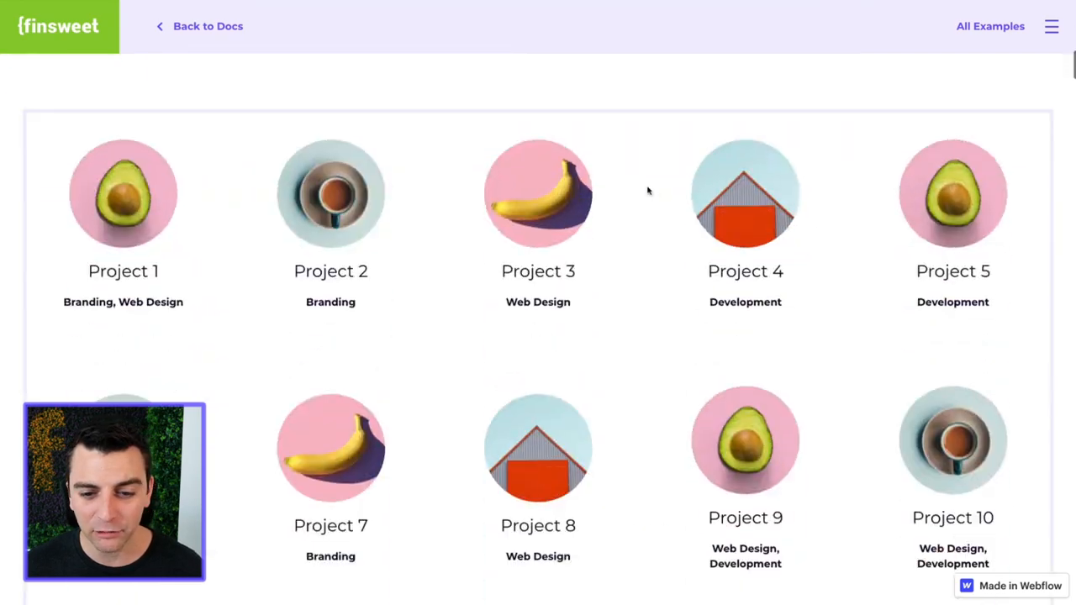
{"action": "scroll", "scroll_direction": "down", "scroll_amount": 3}
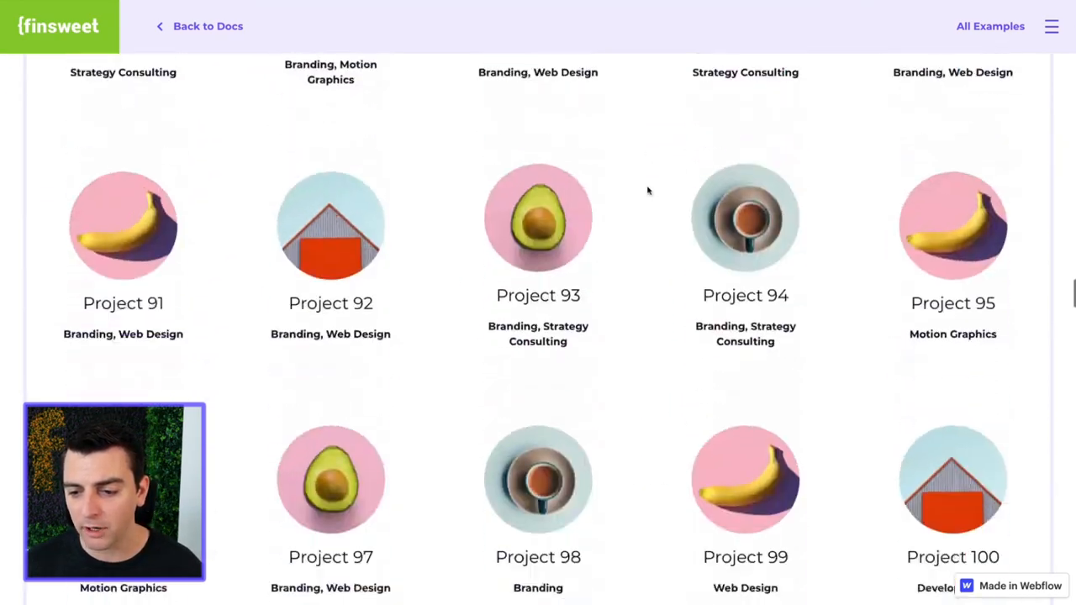
{"action": "scroll", "scroll_direction": "down", "scroll_amount": 3}
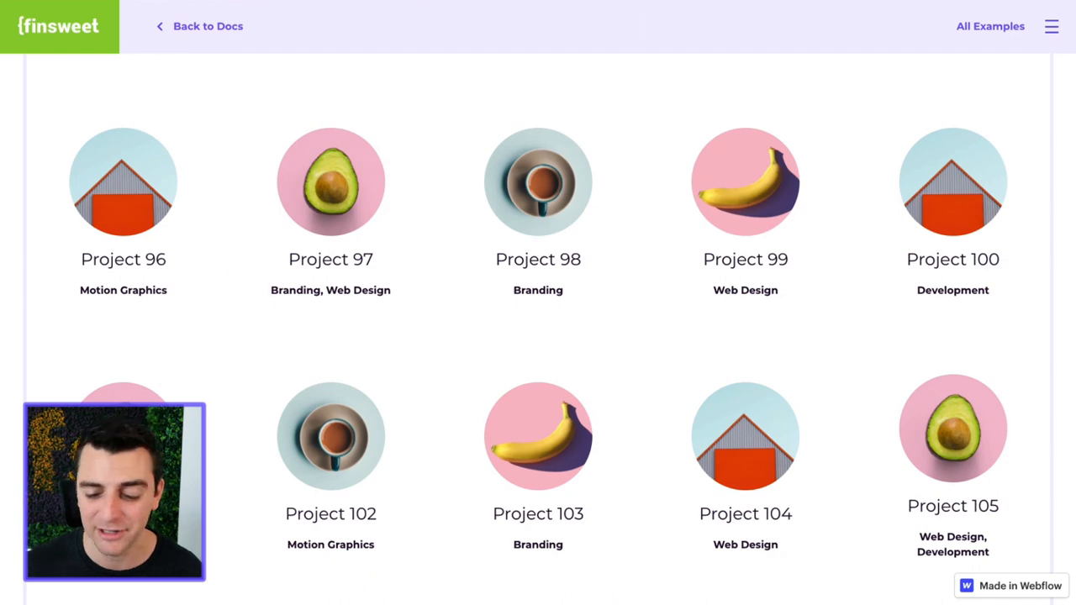
{"action": "key", "text": "F12"}
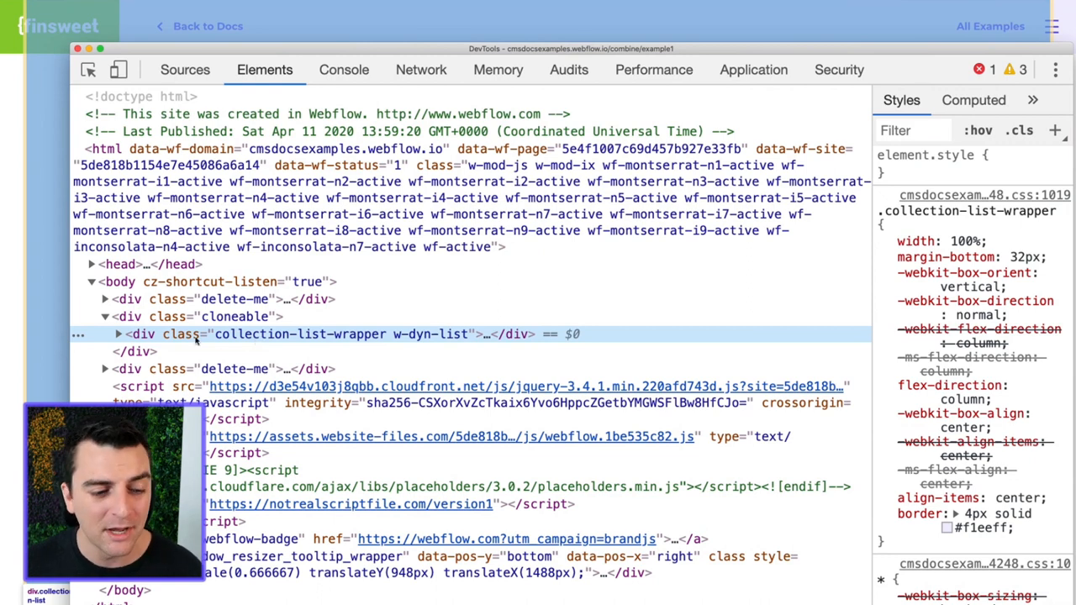
Step: Expand the single collection-list-wrapper and scroll through its merged collection-list-item children
{"action": "left_click", "coordinate": [118, 333]}
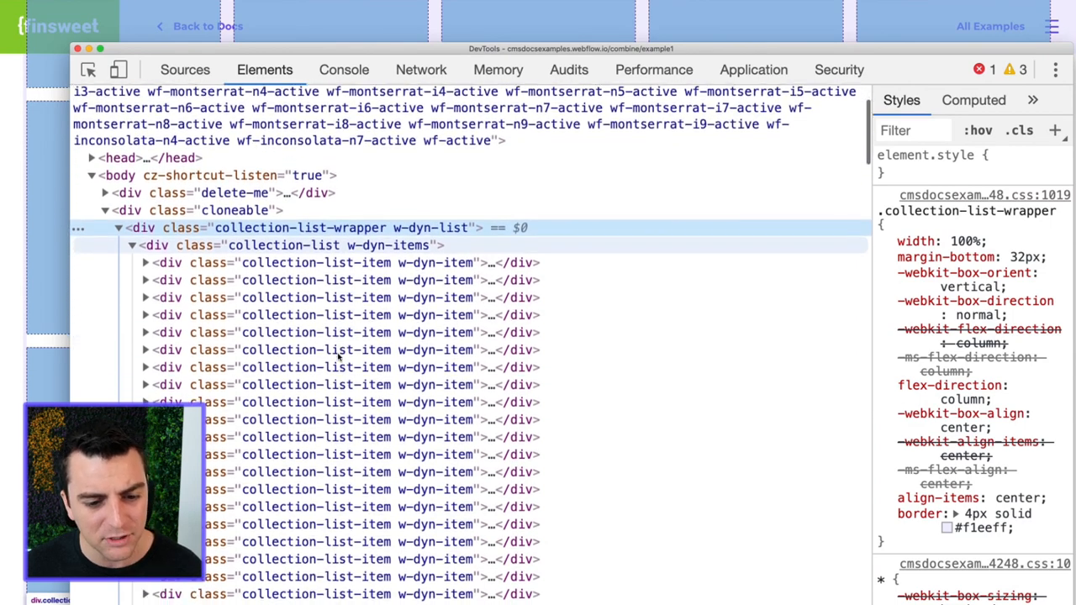
{"action": "scroll", "scroll_direction": "down", "scroll_amount": 3}
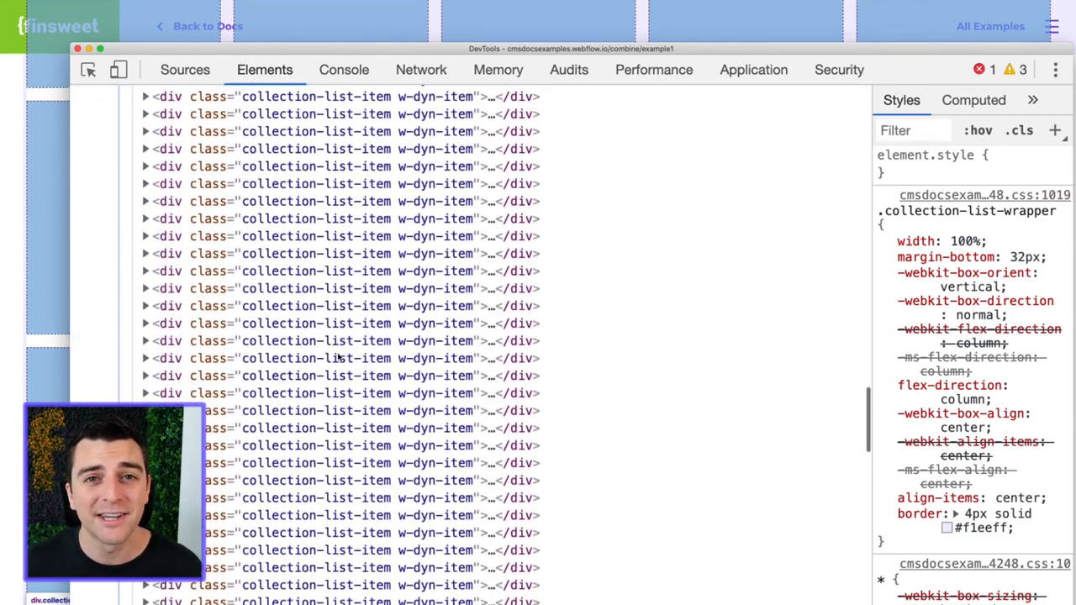
{"action": "scroll", "scroll_direction": "down", "scroll_amount": 3}
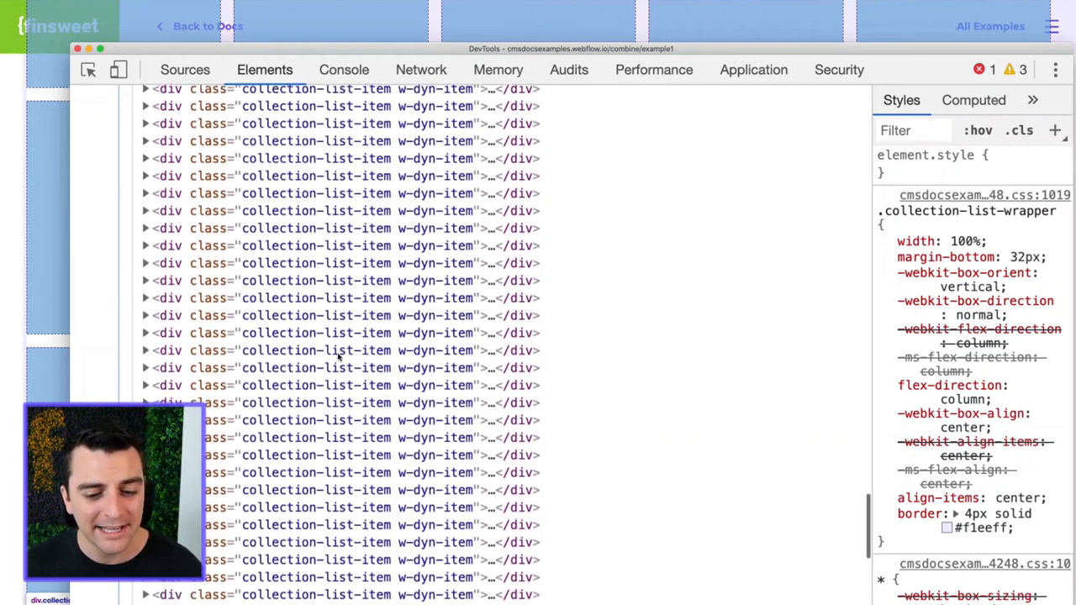
{"action": "scroll", "scroll_direction": "down", "scroll_amount": 3}
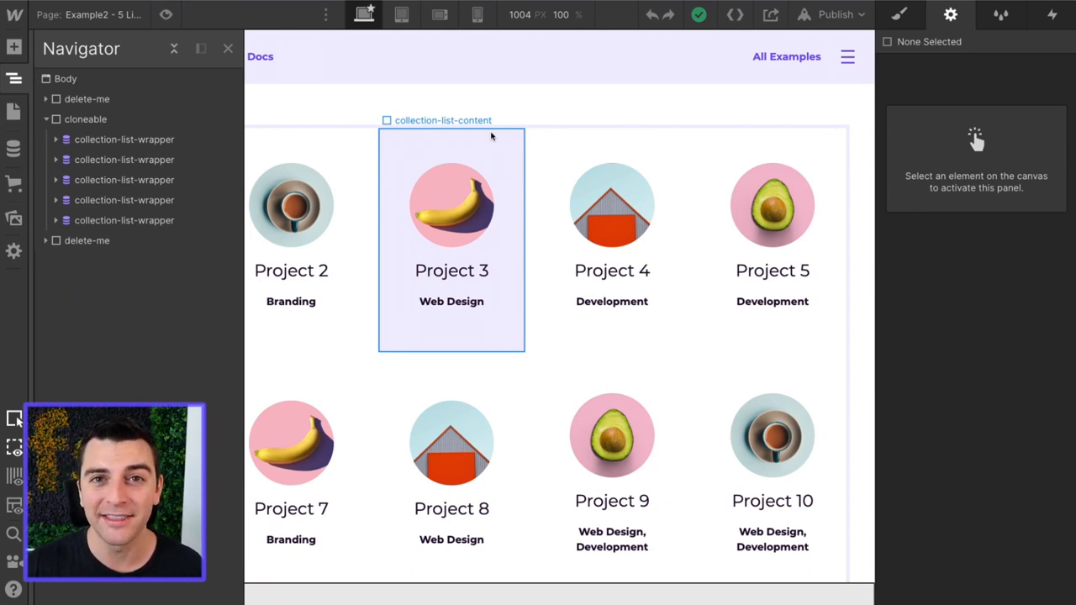
Step: Select the fifth collection-list-wrapper and show its Limit items settings: Show 100, Start at 401
{"action": "left_click", "coordinate": [125, 138]}
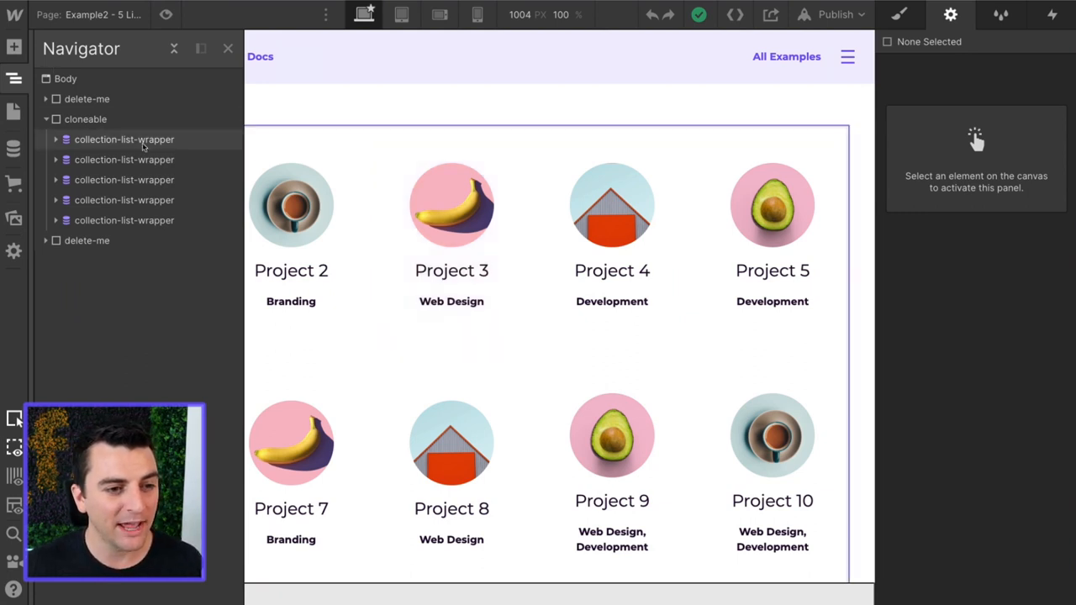
{"action": "left_click", "coordinate": [124, 140]}
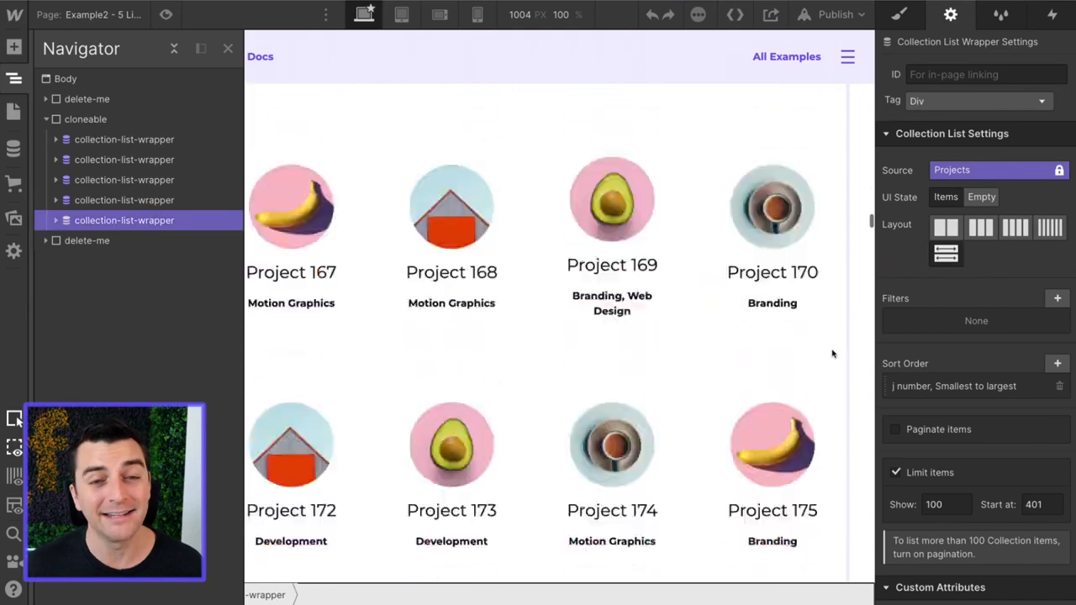
{"action": "scroll", "scroll_direction": "down", "scroll_amount": 3}
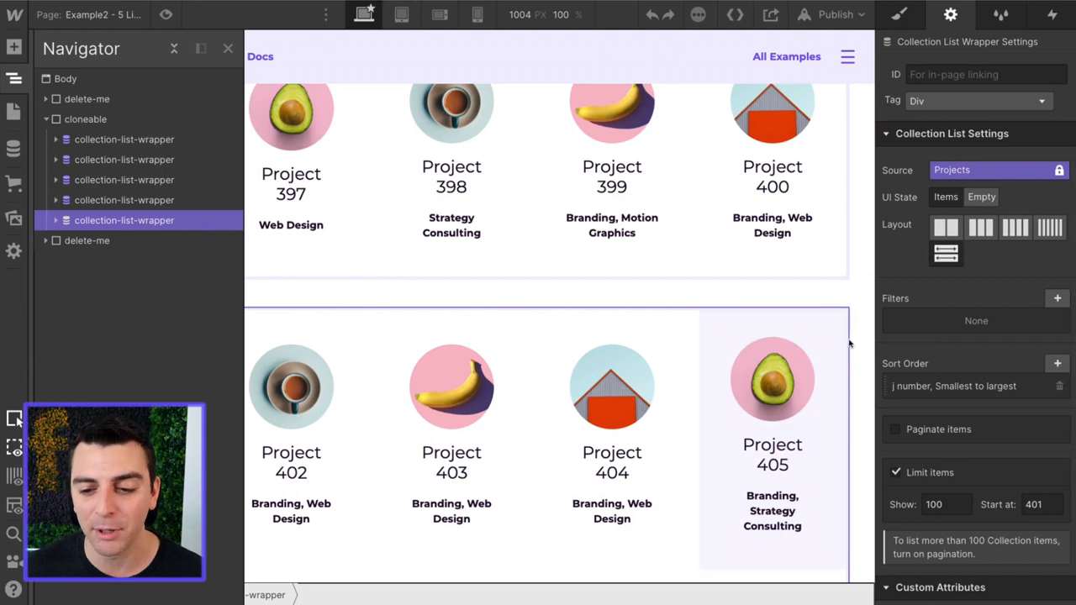
{"action": "left_click", "coordinate": [772, 454]}
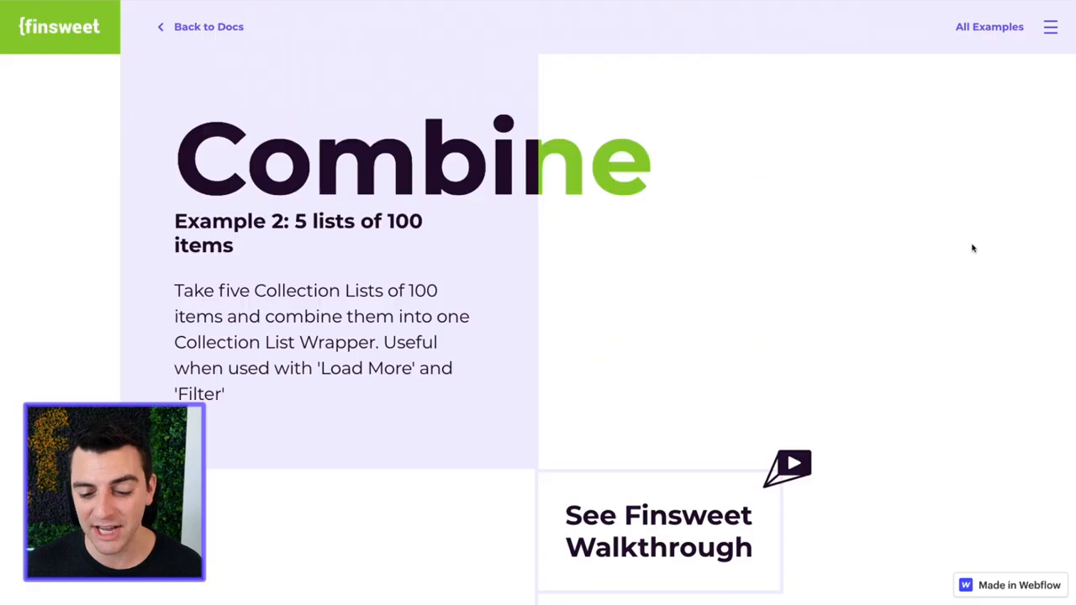
Step: Scroll the published Example 2 grid past Project 100 into the 110s and 120s
{"action": "scroll", "scroll_direction": "down", "scroll_amount": 3}
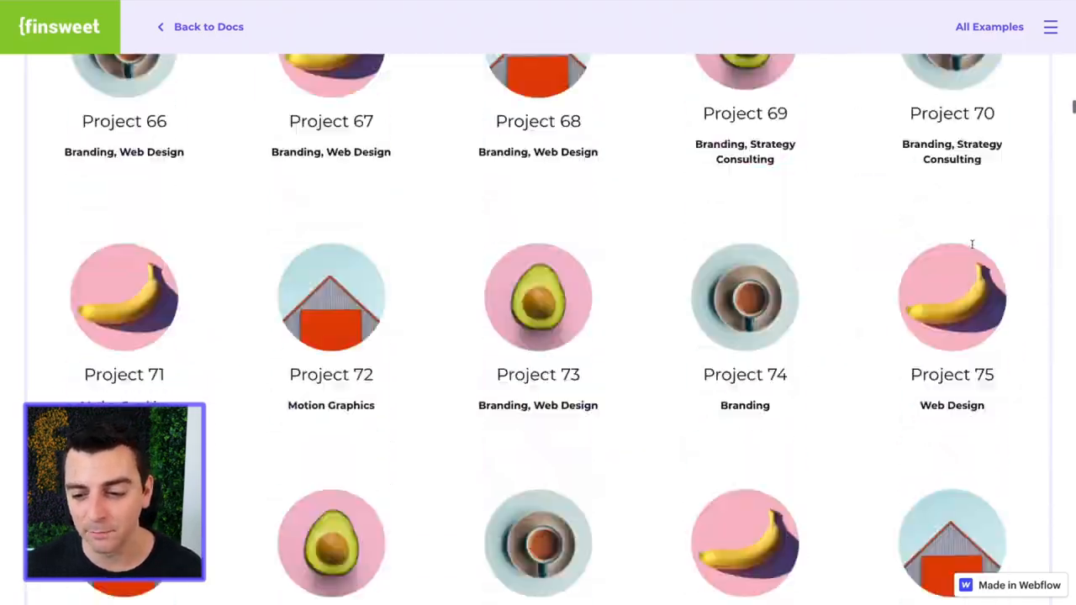
{"action": "scroll", "scroll_direction": "down", "scroll_amount": 3}
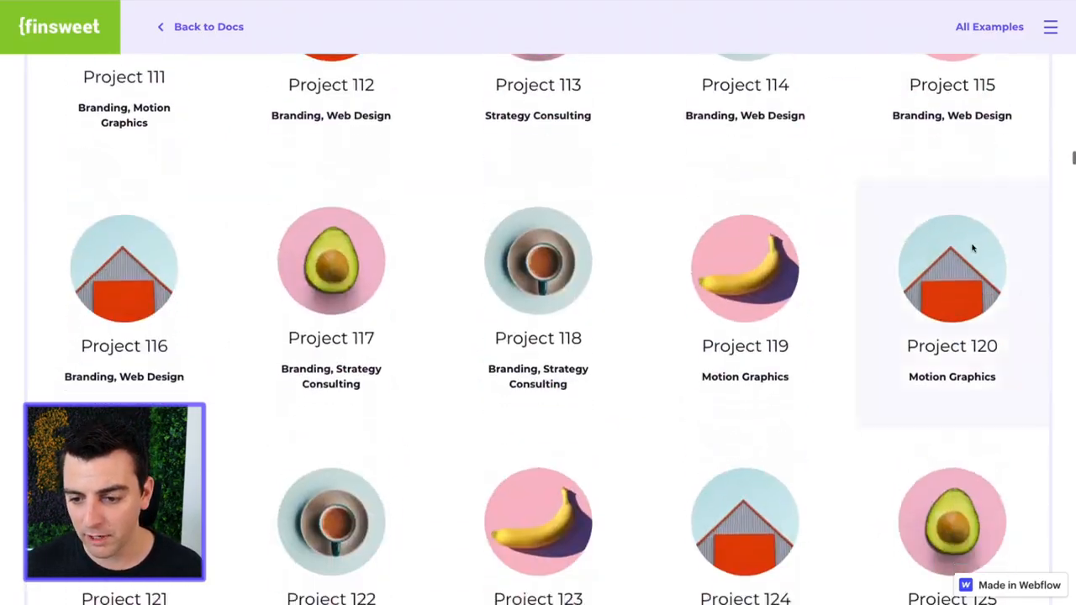
{"action": "scroll", "scroll_direction": "down", "scroll_amount": 3}
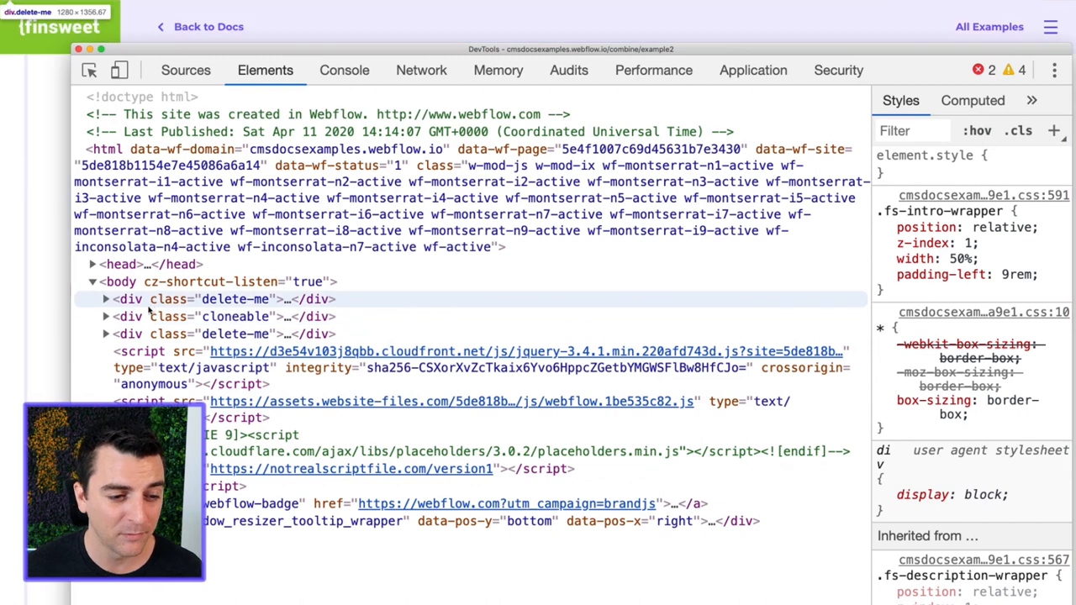
Step: Expand cloneable, collection-list-wrapper and collection-list nodes and scroll through the collection-list-item divs
{"action": "left_click", "coordinate": [105, 316]}
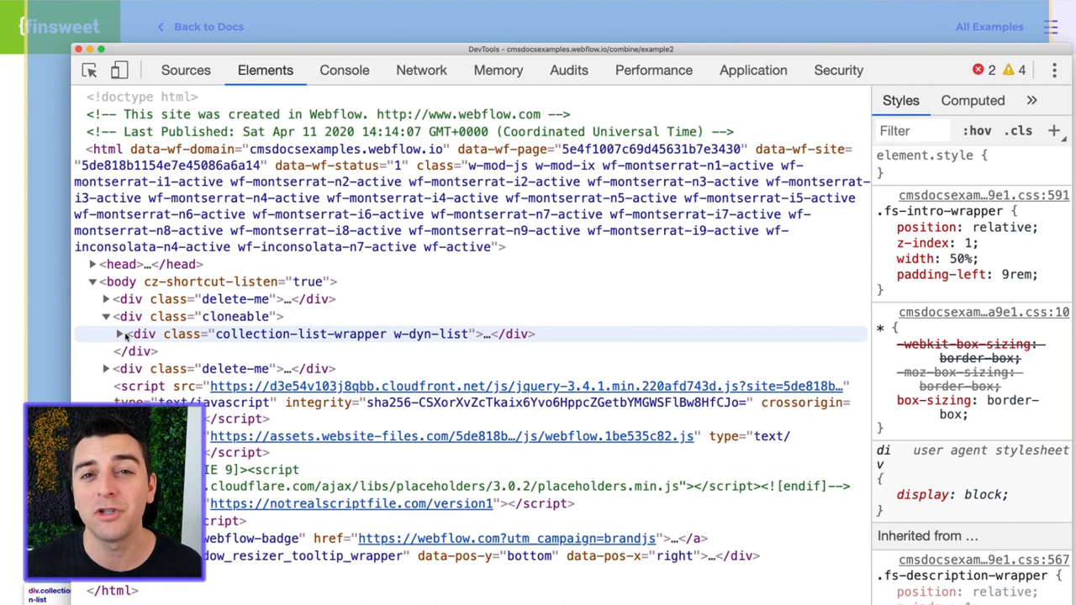
{"action": "left_click", "coordinate": [117, 332]}
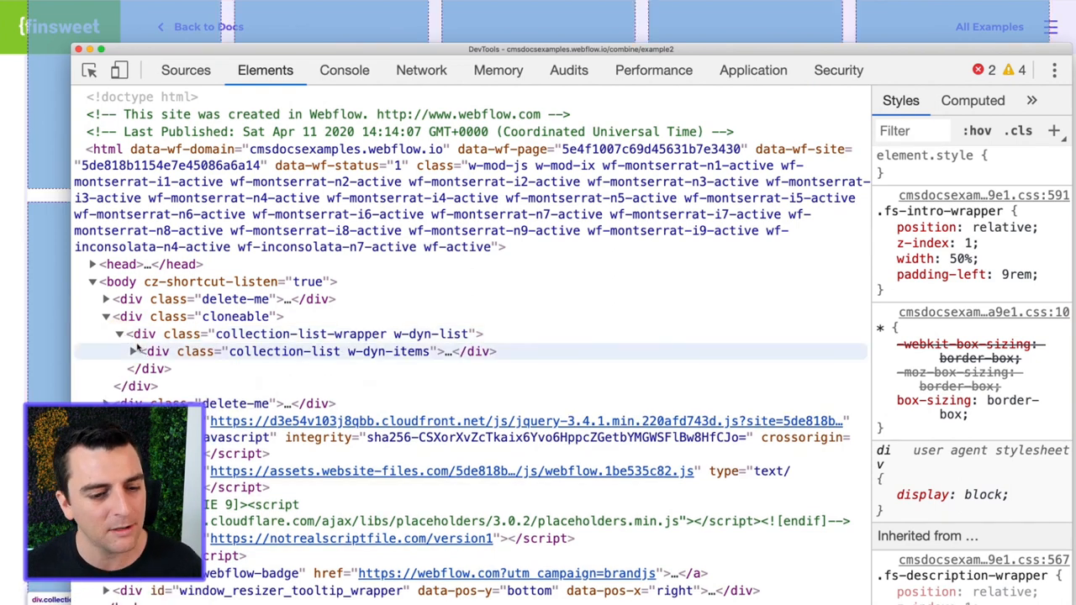
{"action": "left_click", "coordinate": [131, 351]}
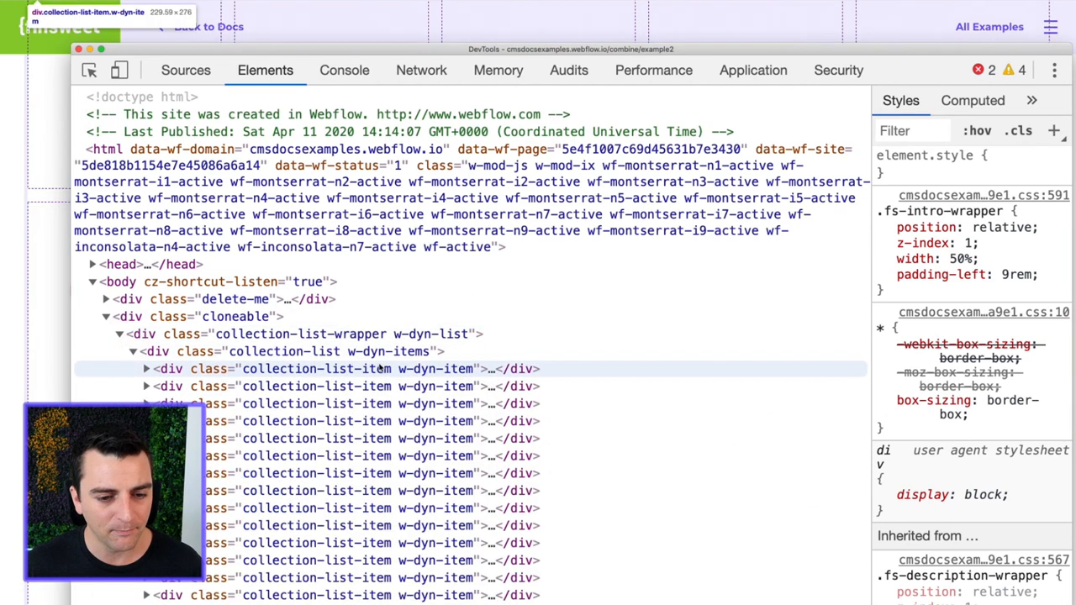
{"action": "scroll", "scroll_direction": "down", "scroll_amount": 3}
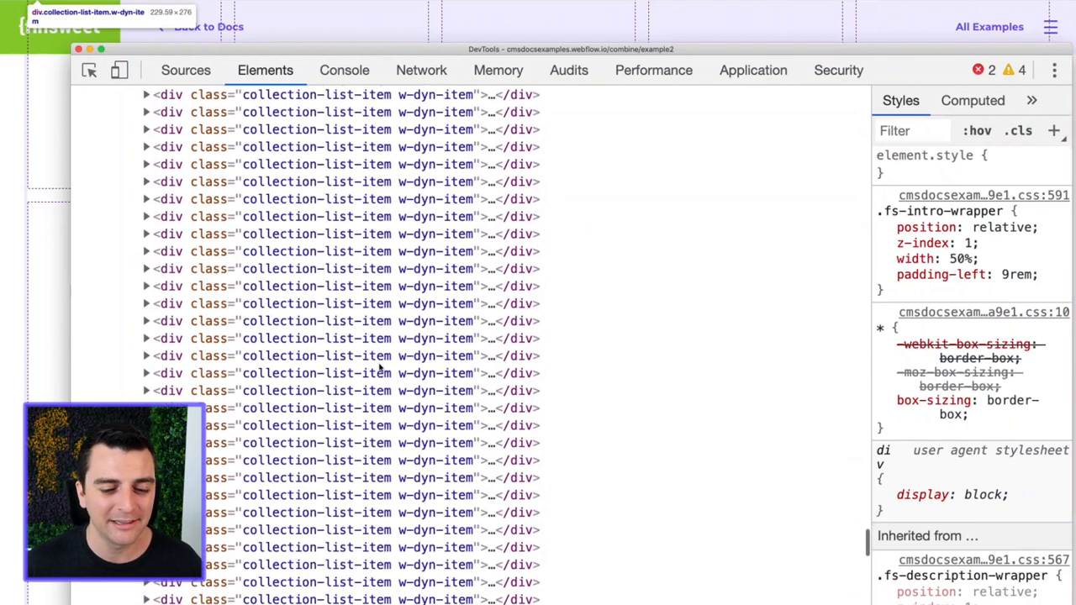
{"action": "scroll", "scroll_direction": "down", "scroll_amount": 3}
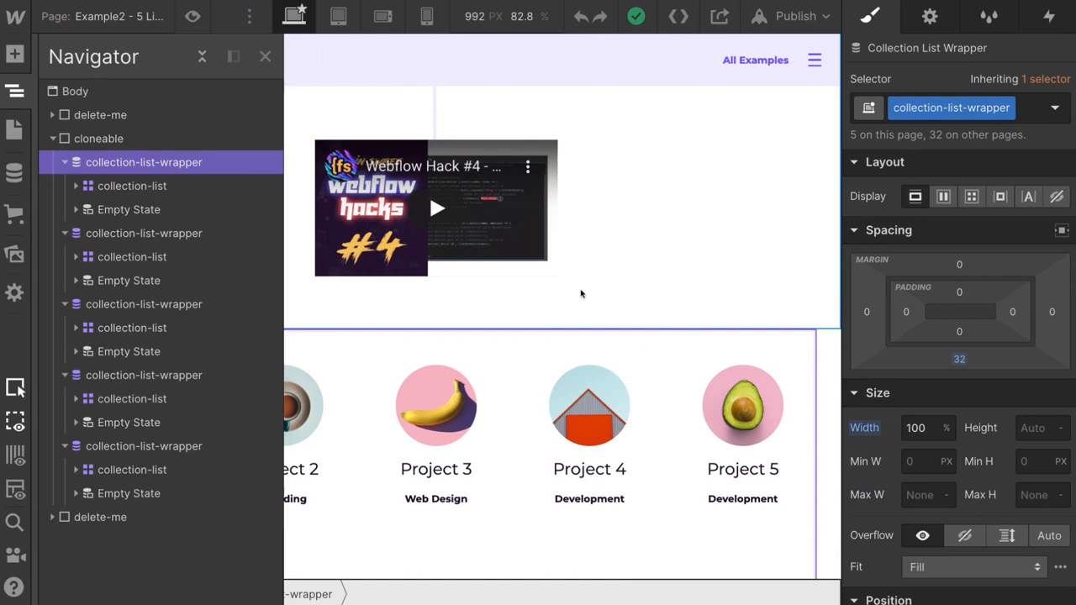
{"action": "mouse_move", "coordinate": [554, 269]}
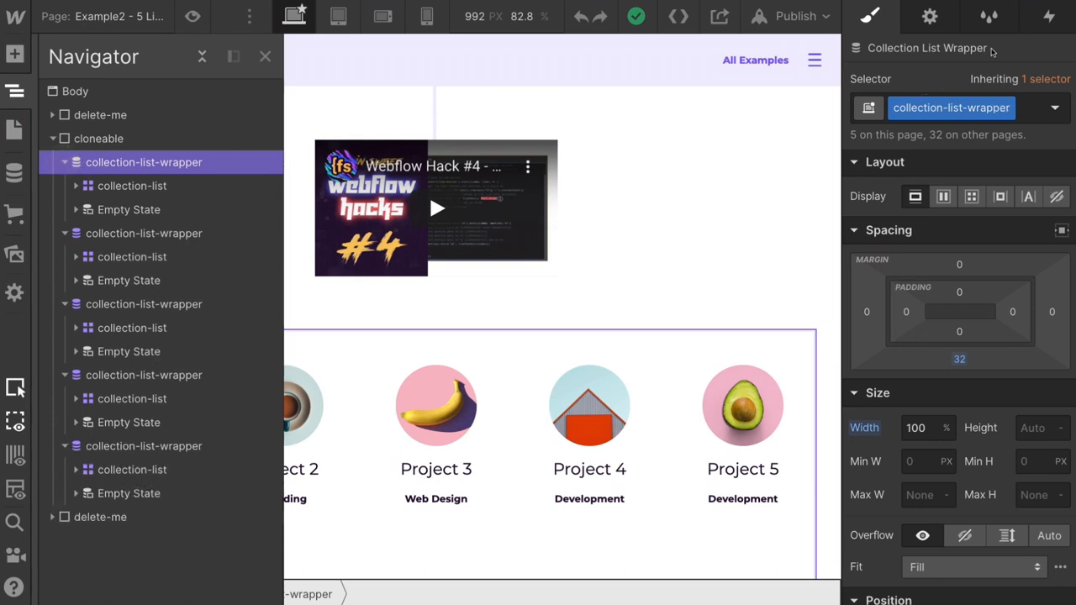
{"action": "mouse_move", "coordinate": [878, 60]}
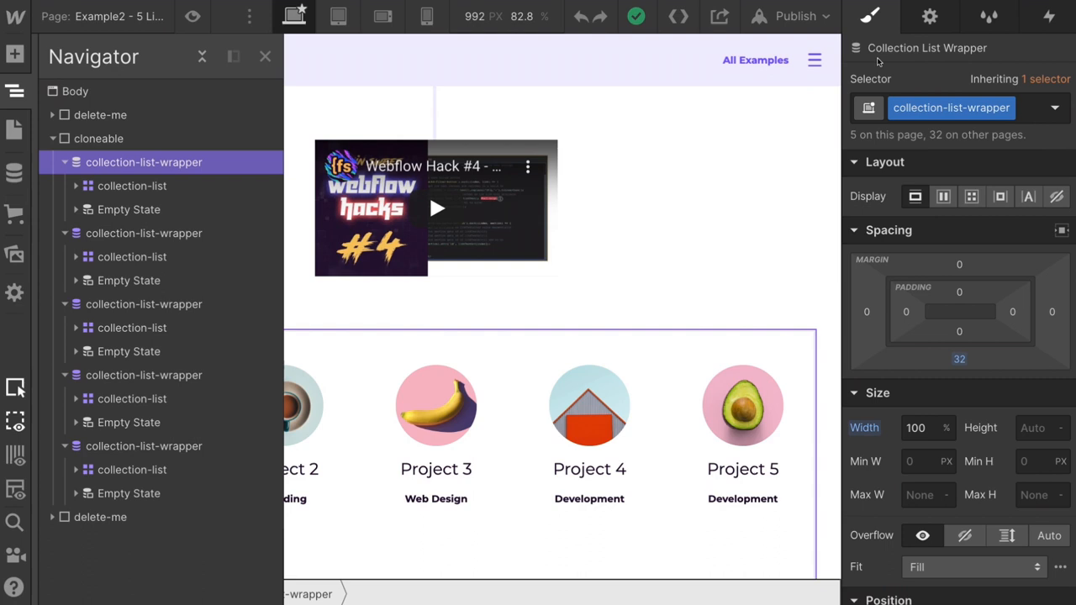
Step: Select the first collection-list inside its wrapper to show its grid layout settings
{"action": "left_click", "coordinate": [131, 185]}
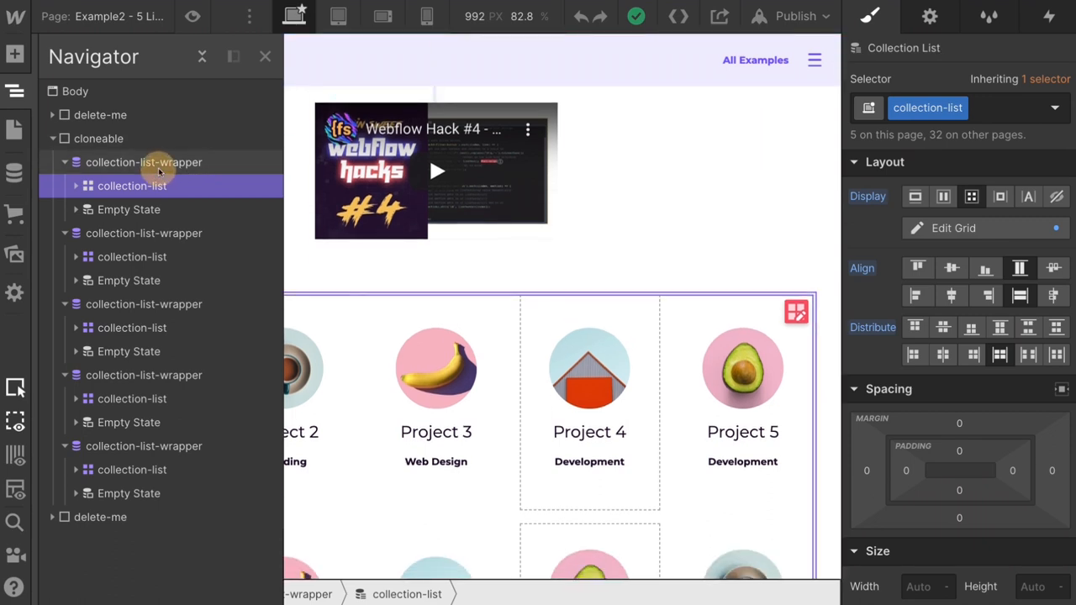
{"action": "left_click", "coordinate": [143, 161]}
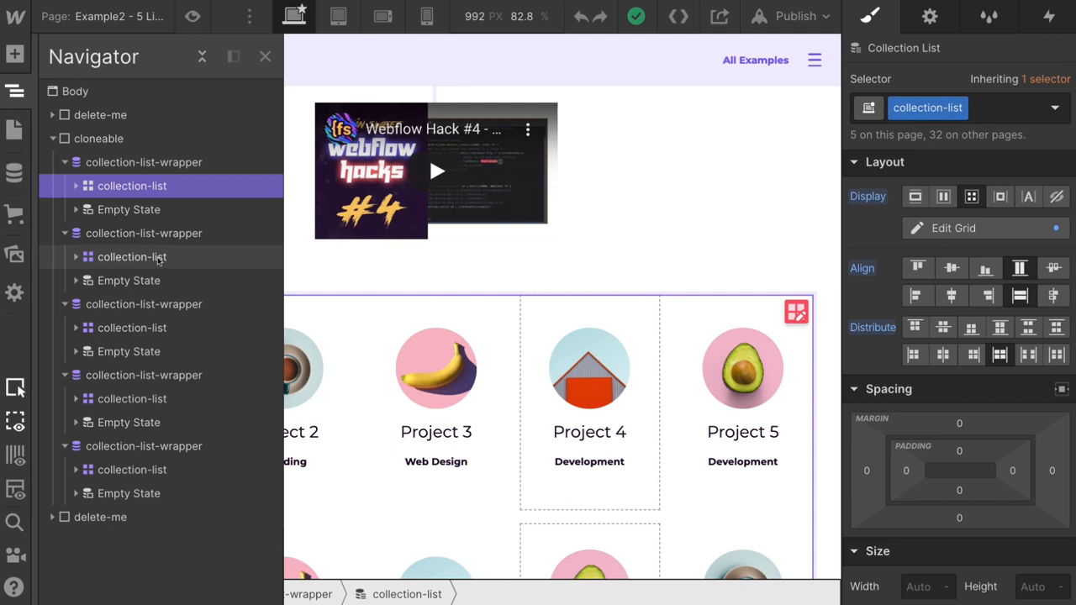
{"action": "scroll", "scroll_direction": "down", "scroll_amount": 3}
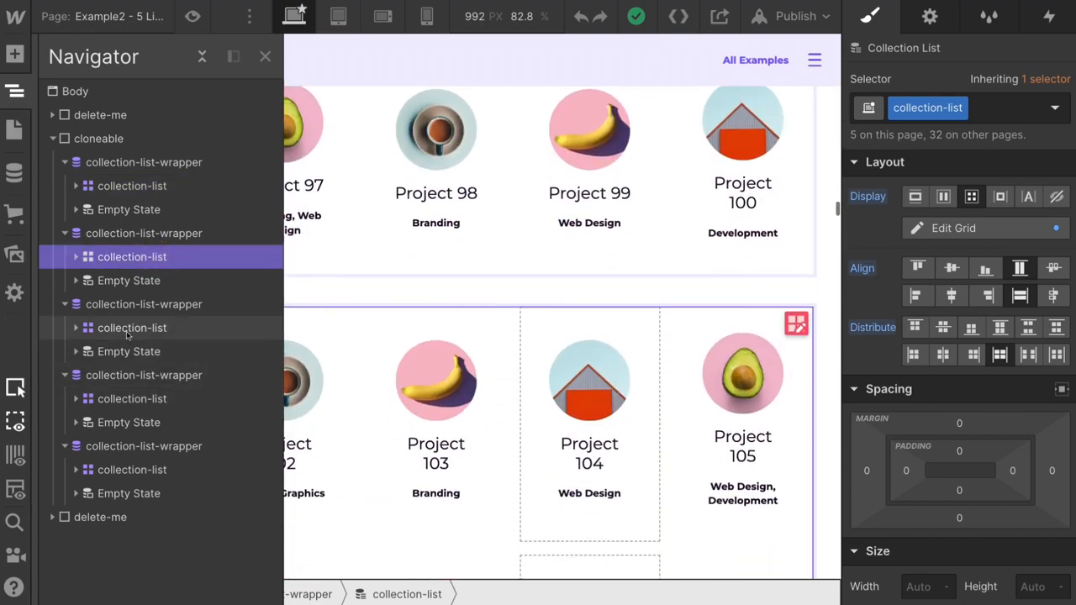
{"action": "scroll", "scroll_direction": "down", "scroll_amount": 3}
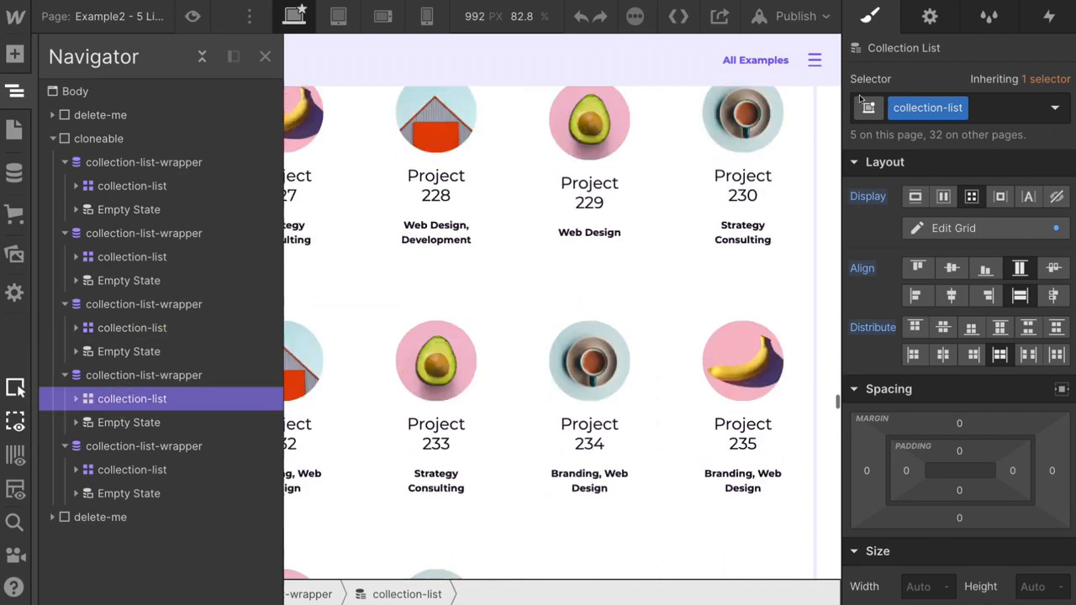
{"action": "scroll", "scroll_direction": "down", "scroll_amount": 3}
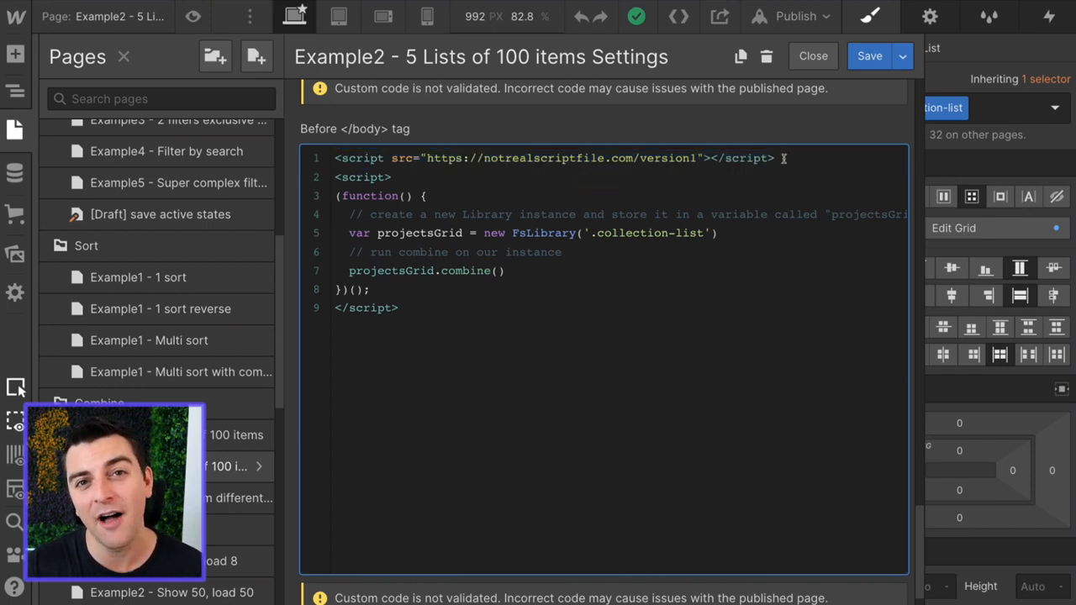
{"action": "mouse_move", "coordinate": [413, 306]}
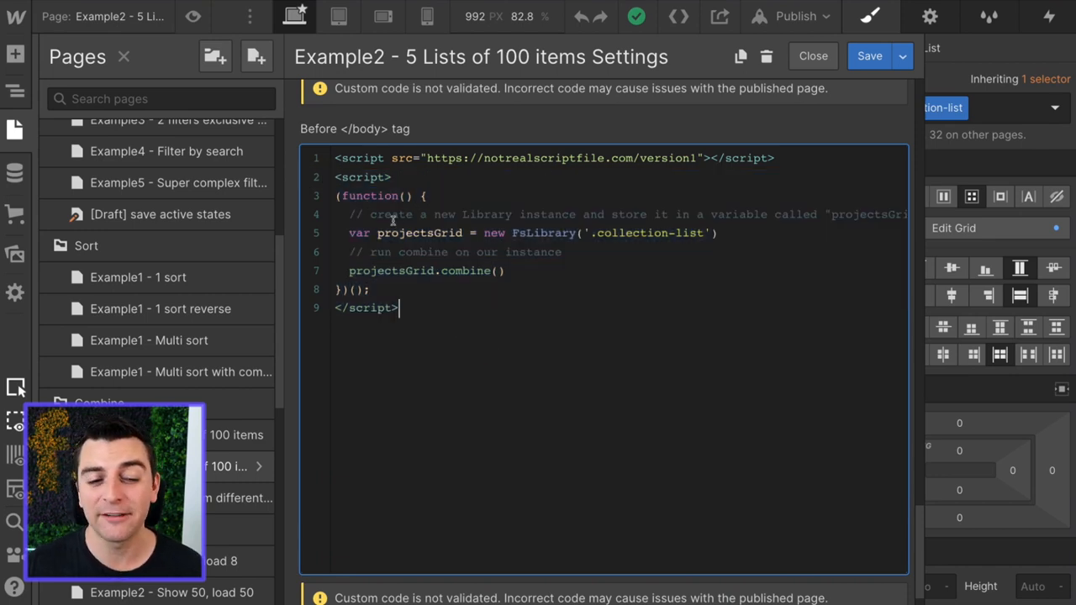
Step: Highlight the FsLibrary instance creation comment, the new projectsGrid instance, and the projectsGrid.combine() call
{"action": "double_click", "coordinate": [368, 195]}
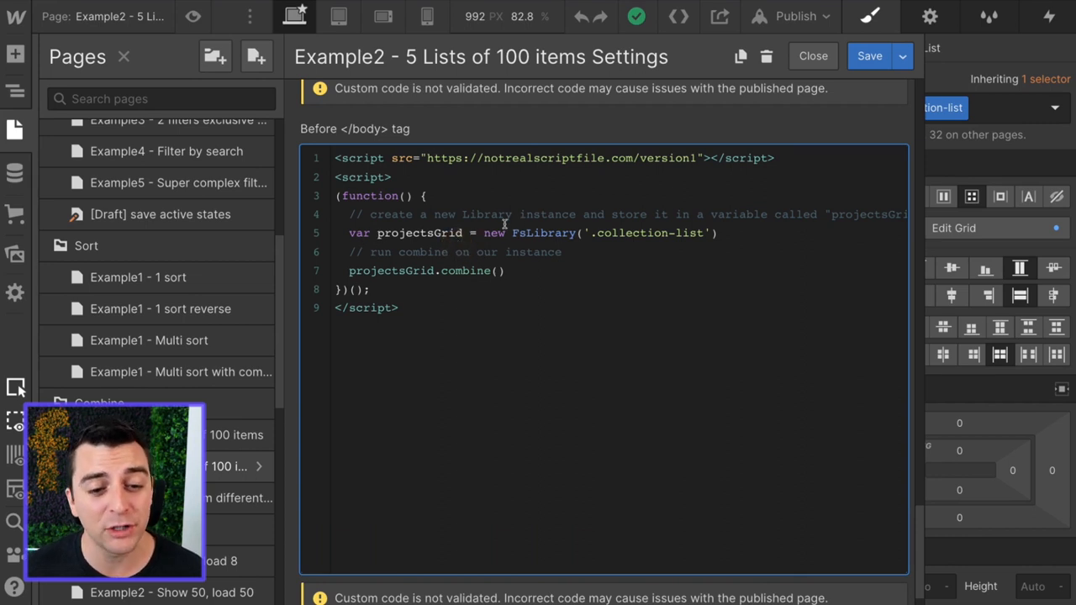
{"action": "double_click", "coordinate": [494, 232]}
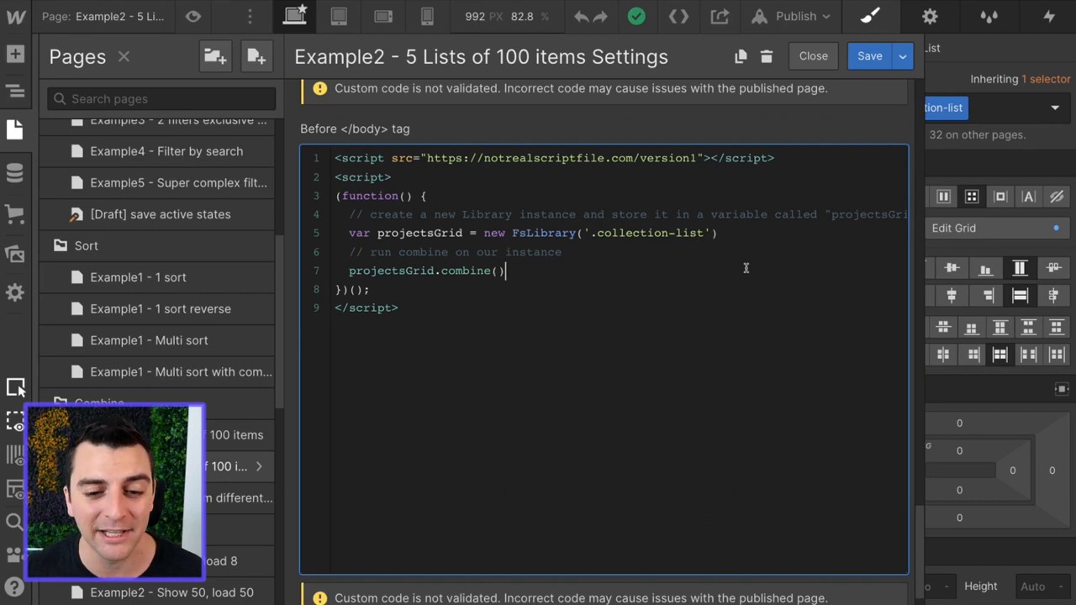
{"action": "left_click_drag", "start_coordinate": [481, 232], "coordinate": [716, 232]}
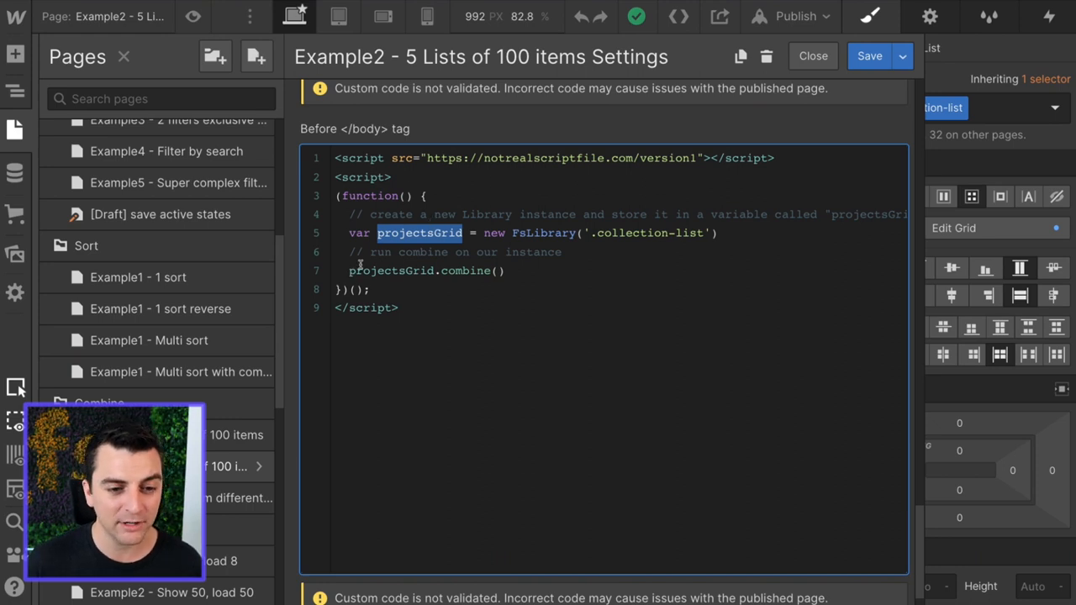
{"action": "double_click", "coordinate": [390, 269]}
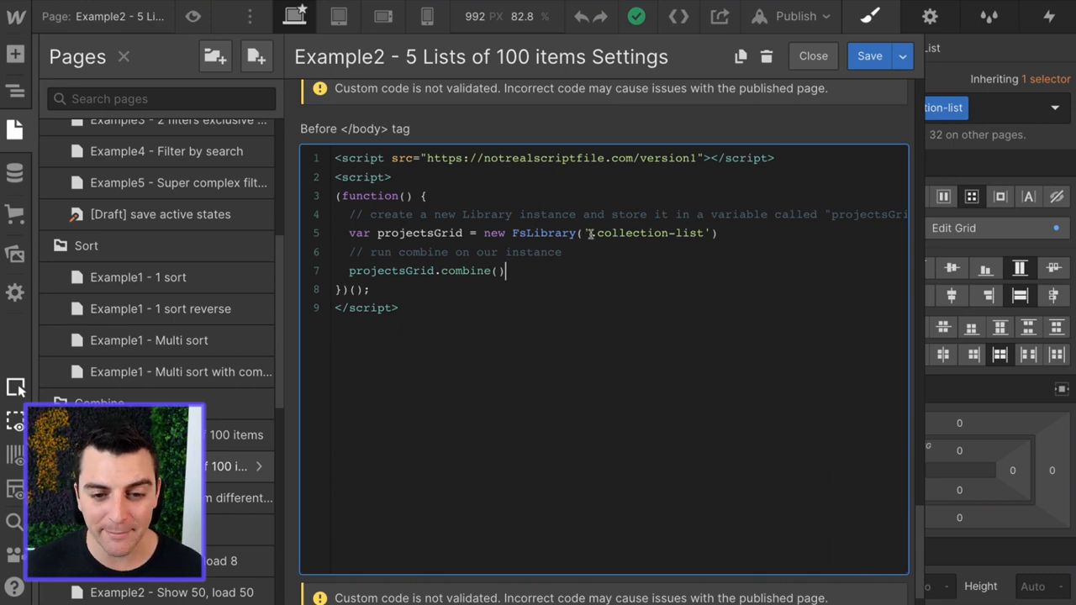
{"action": "double_click", "coordinate": [648, 232]}
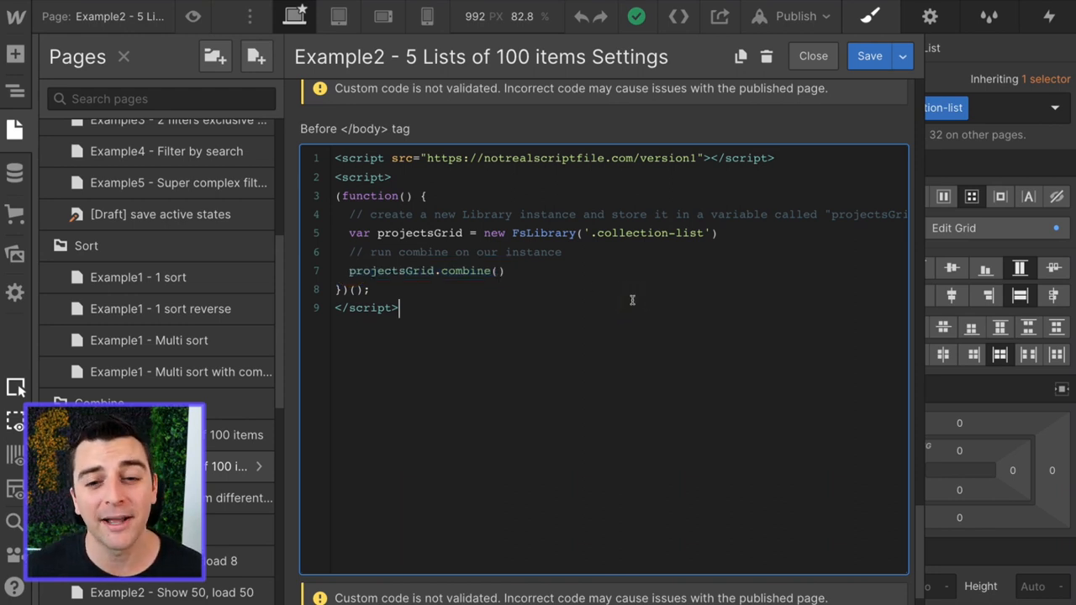
{"action": "double_click", "coordinate": [635, 232]}
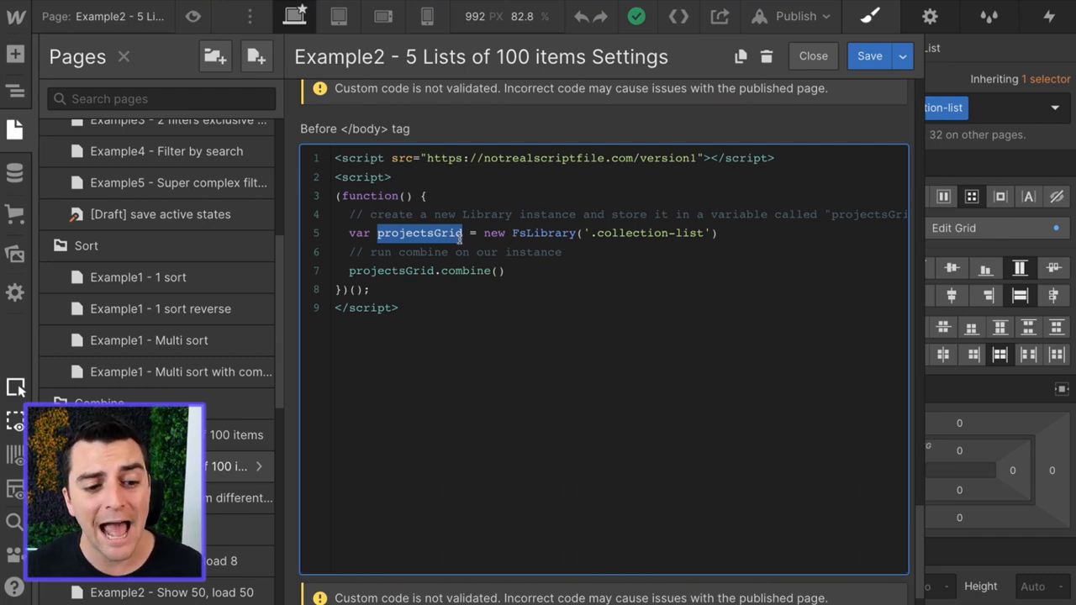
{"action": "double_click", "coordinate": [390, 269]}
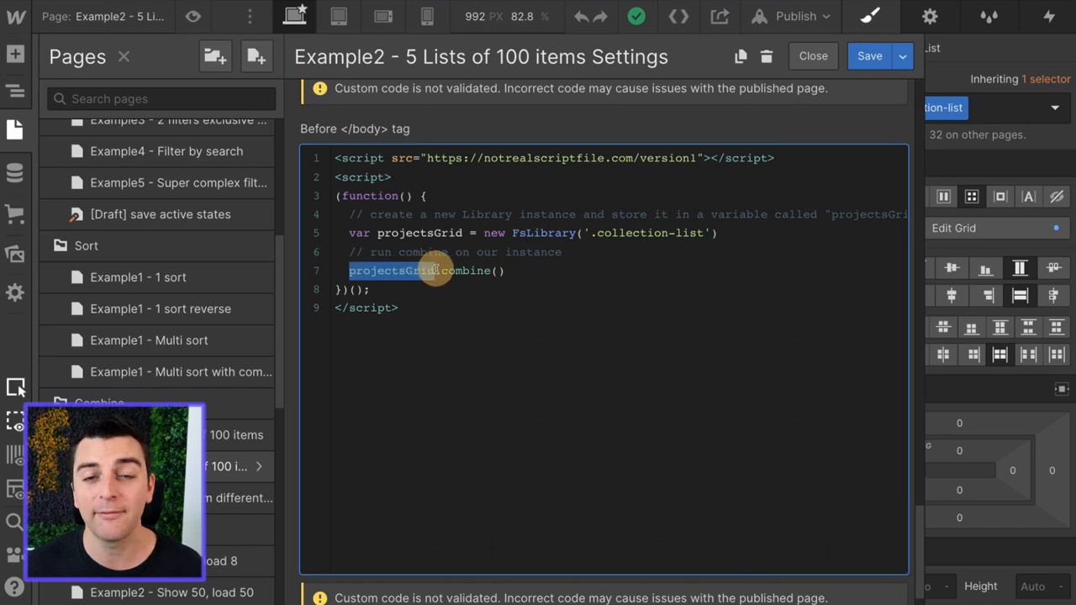